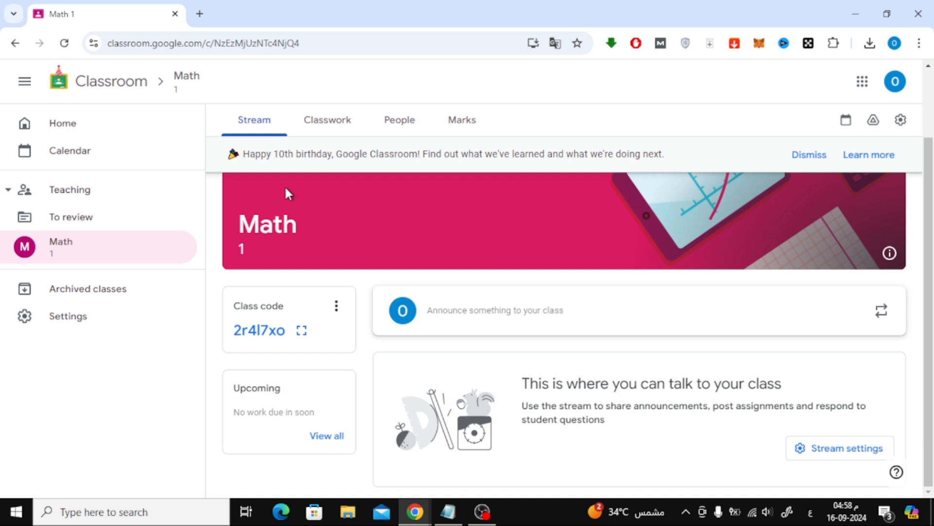
{"action": "mouse_move", "coordinate": [293, 209]}
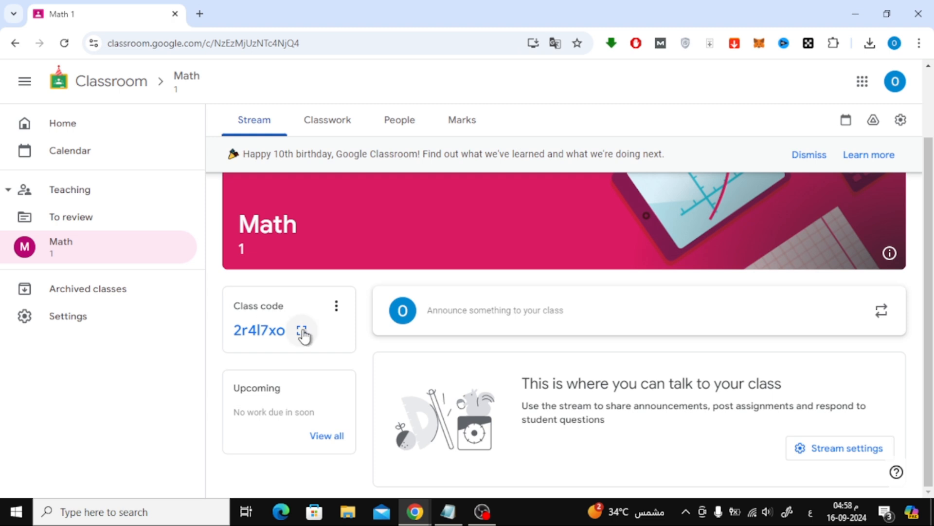
Show the Math 1 class code full-screen in large type for students
{"action": "left_click", "coordinate": [303, 332]}
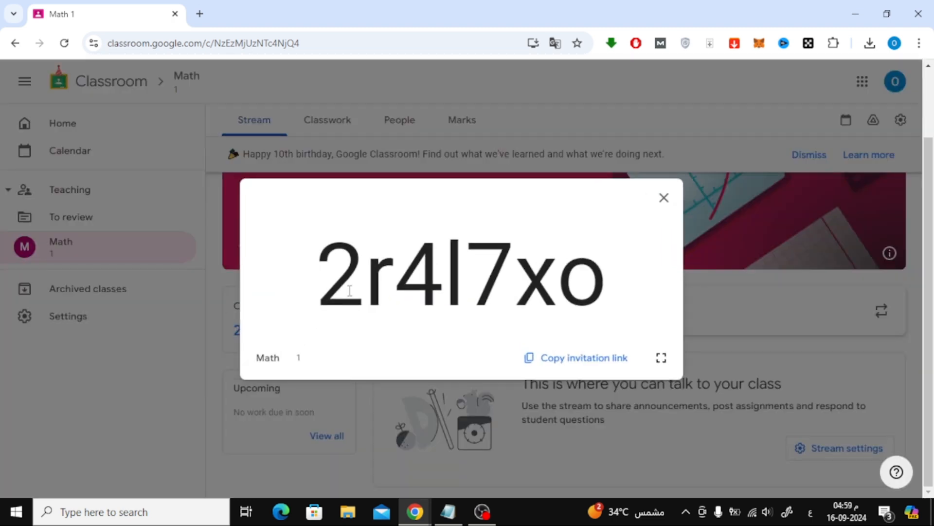
{"action": "double_click", "coordinate": [458, 274]}
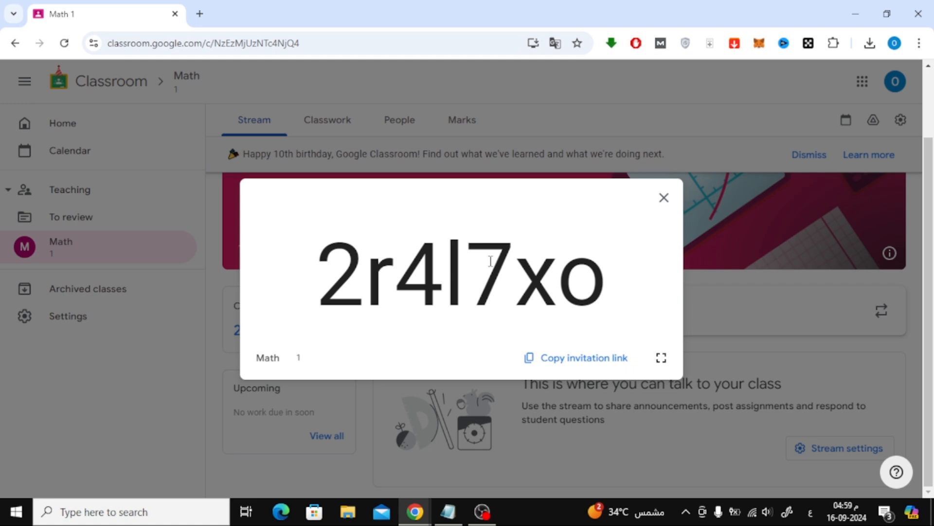
Dismiss the large class code and switch to the Math 1 People page
{"action": "left_click", "coordinate": [664, 197]}
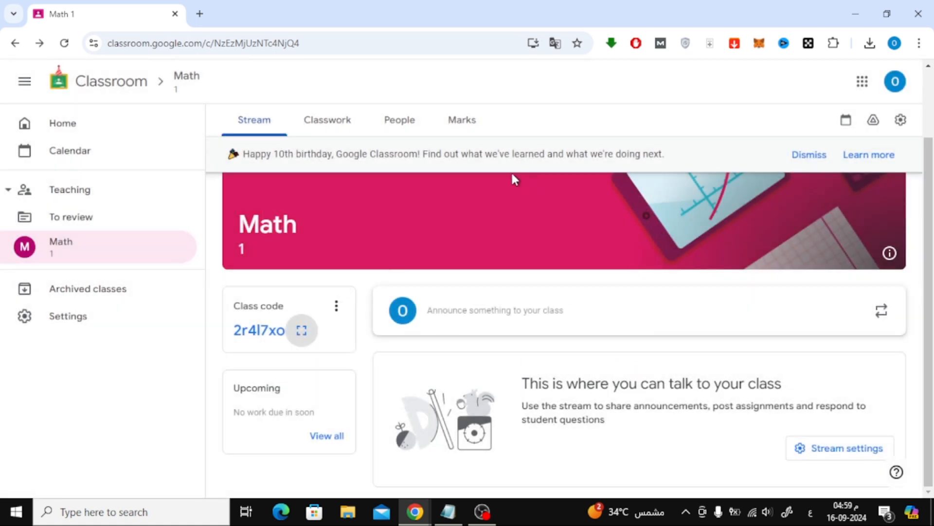
{"action": "left_click", "coordinate": [398, 120]}
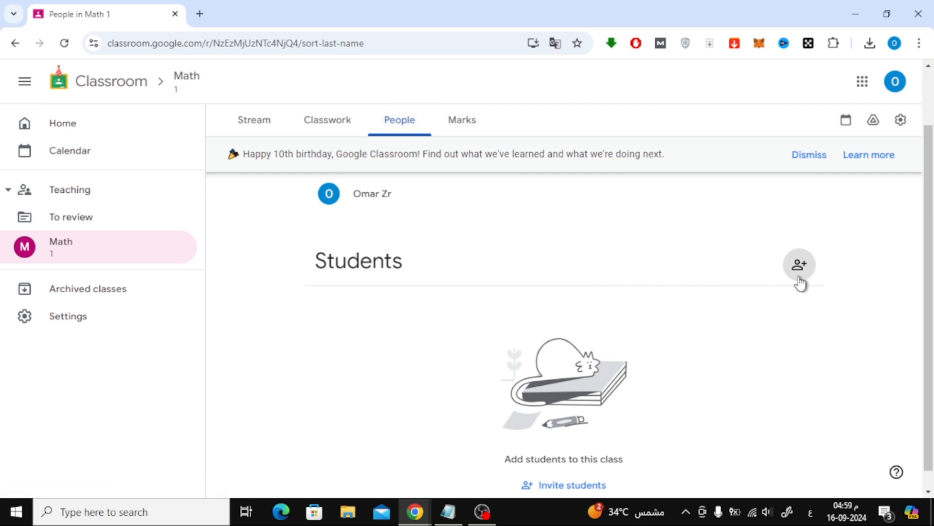
Open the Invite students form for Math 1 and focus the name or email field
{"action": "left_click", "coordinate": [799, 264]}
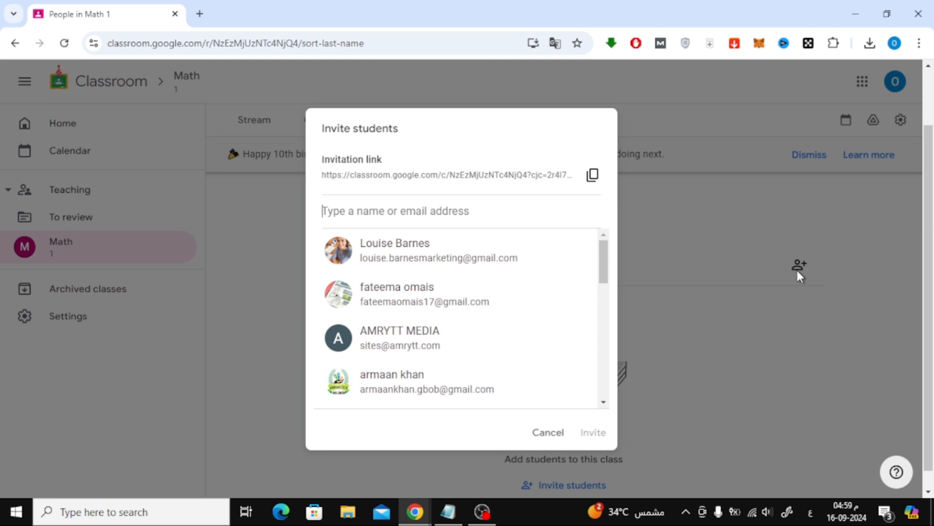
{"action": "mouse_move", "coordinate": [415, 150]}
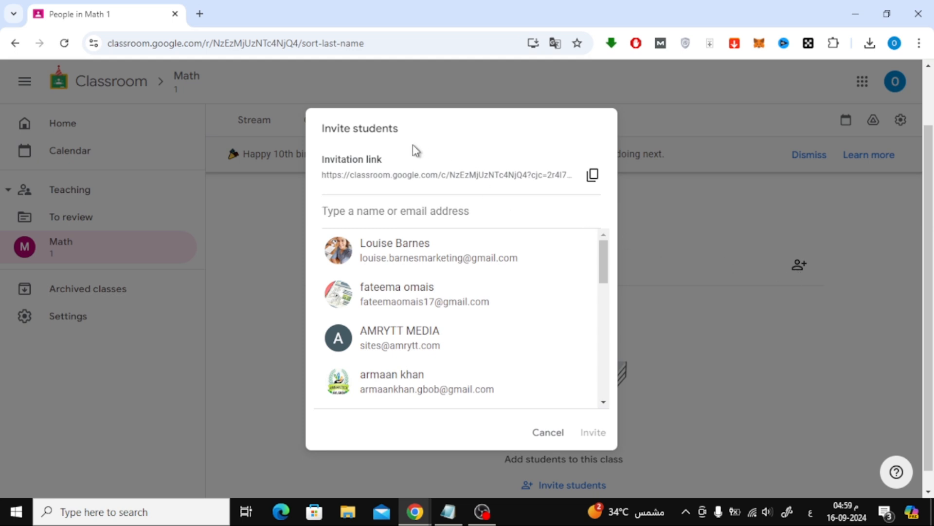
{"action": "mouse_move", "coordinate": [351, 173]}
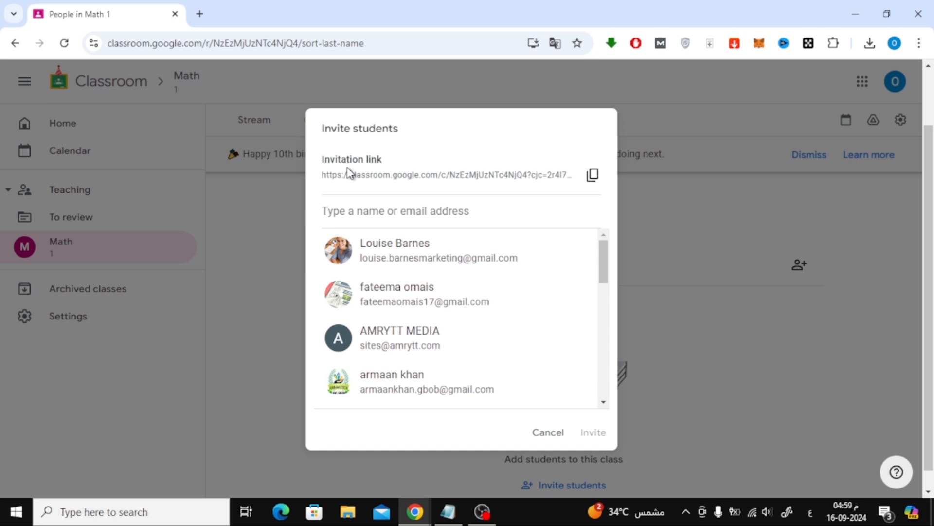
{"action": "left_click", "coordinate": [592, 174]}
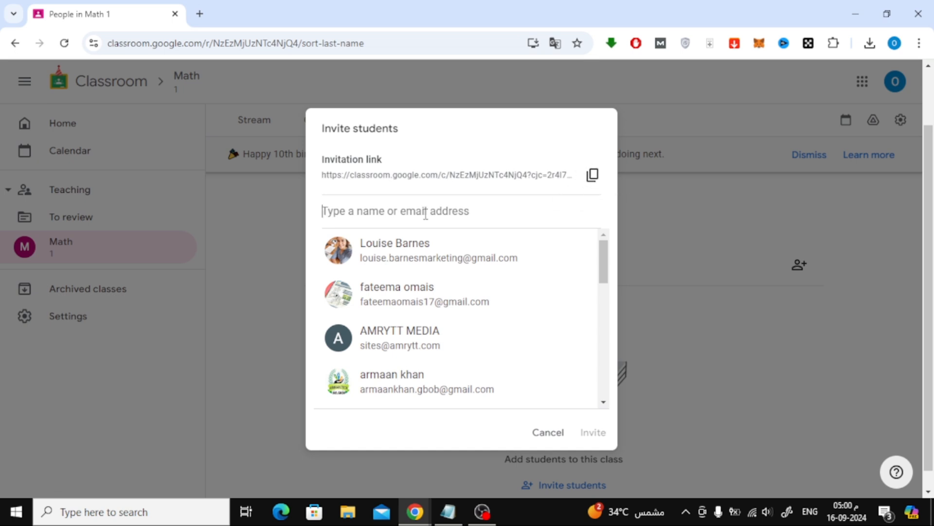
{"action": "type", "text": "arm"}
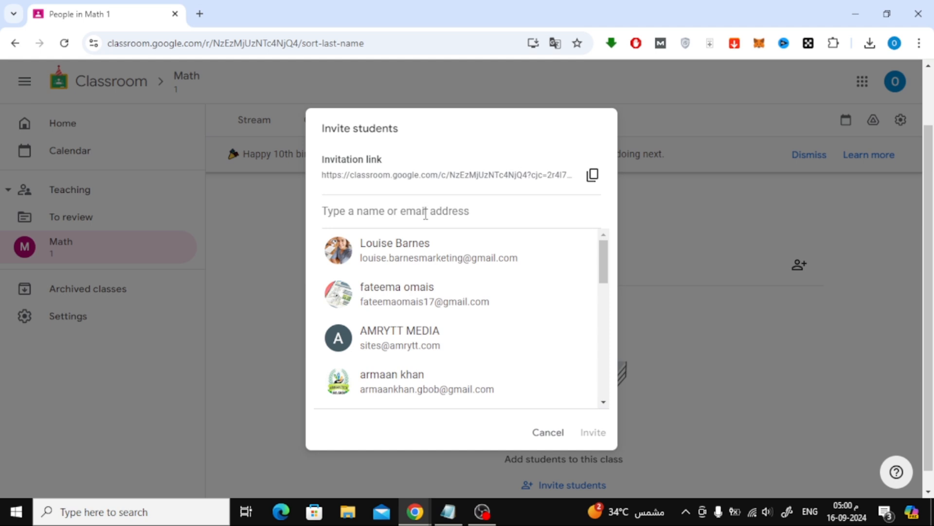
{"action": "left_click", "coordinate": [395, 210]}
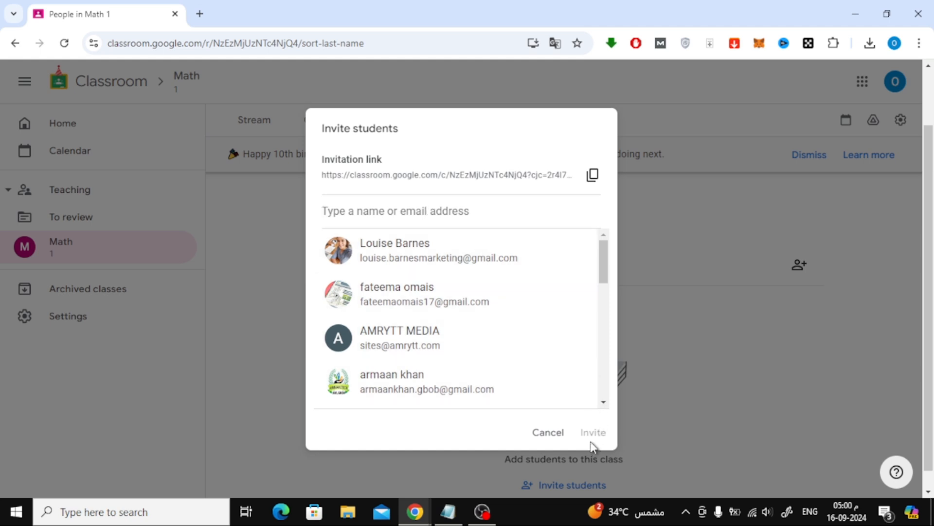
{"action": "mouse_move", "coordinate": [590, 435]}
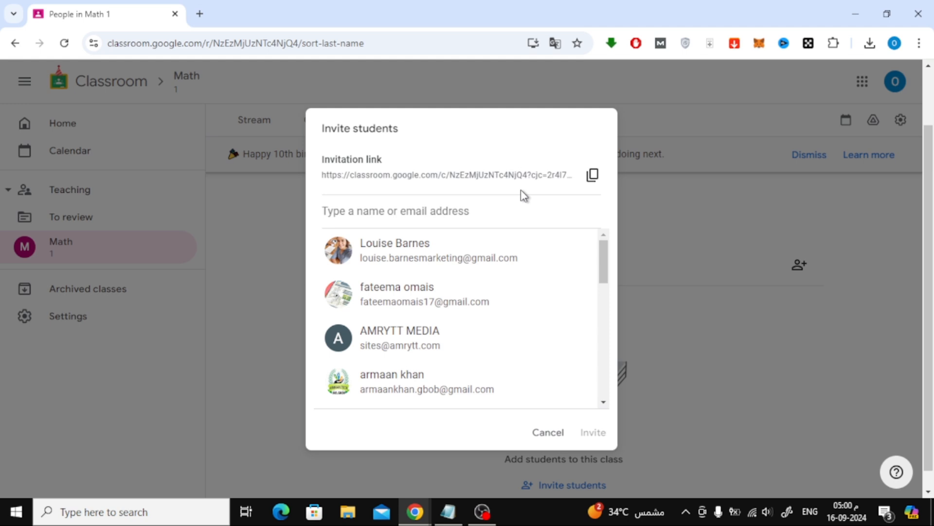
Cancel the Invite students form without adding any recipients
{"action": "left_click", "coordinate": [395, 210]}
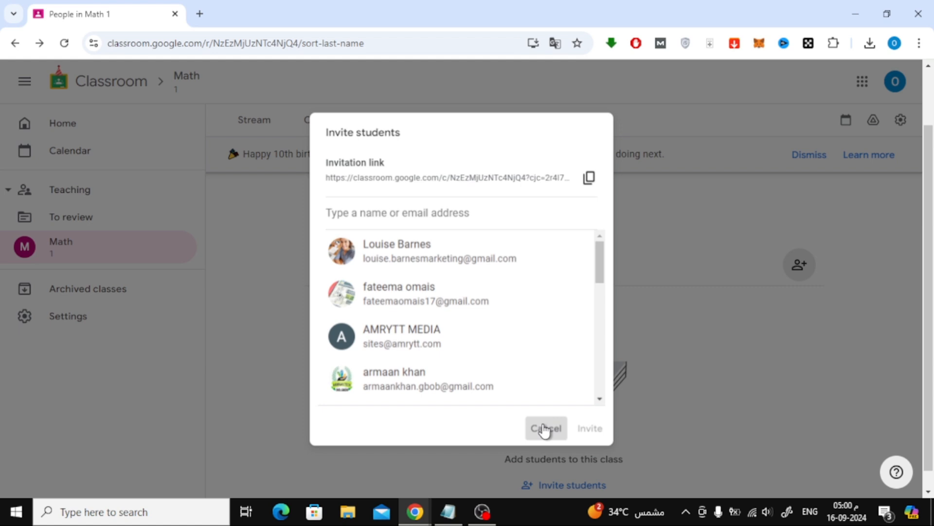
{"action": "left_click", "coordinate": [545, 428]}
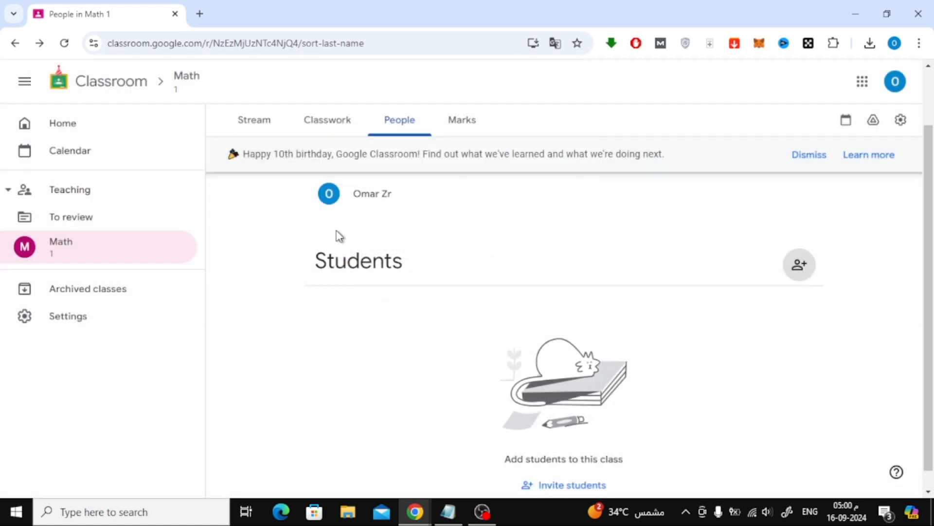